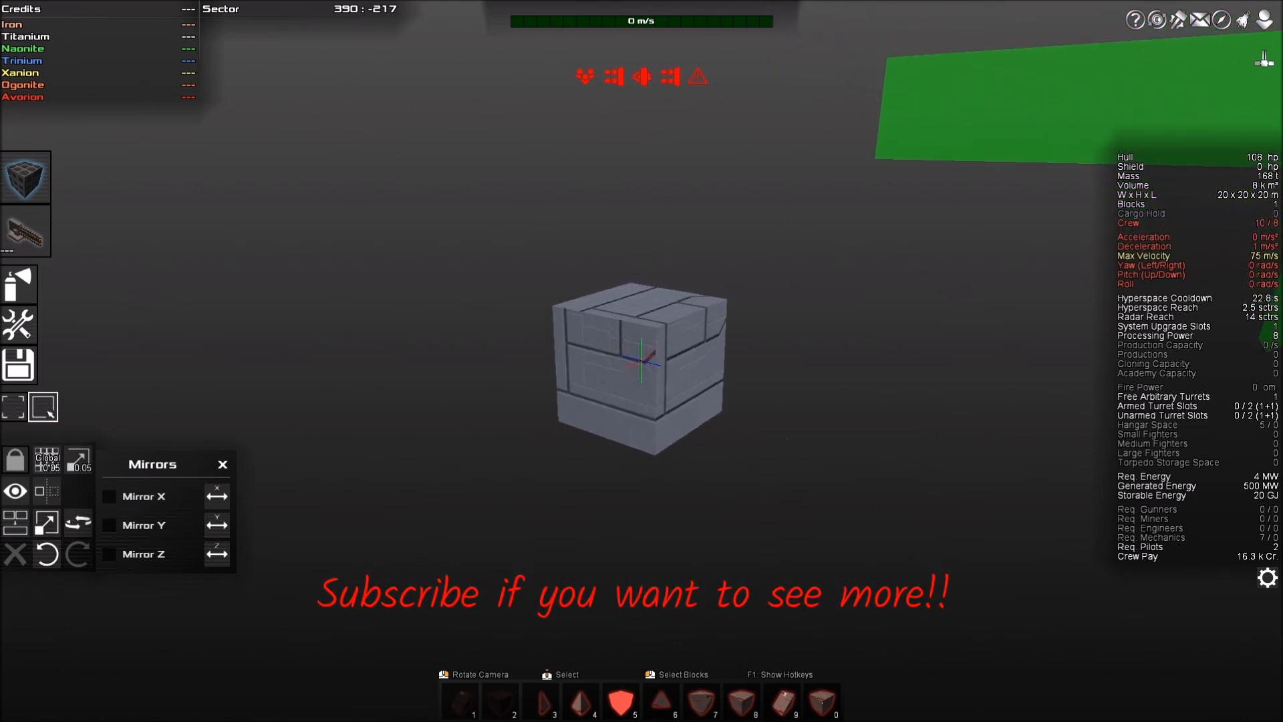
mouse_move(783, 390)
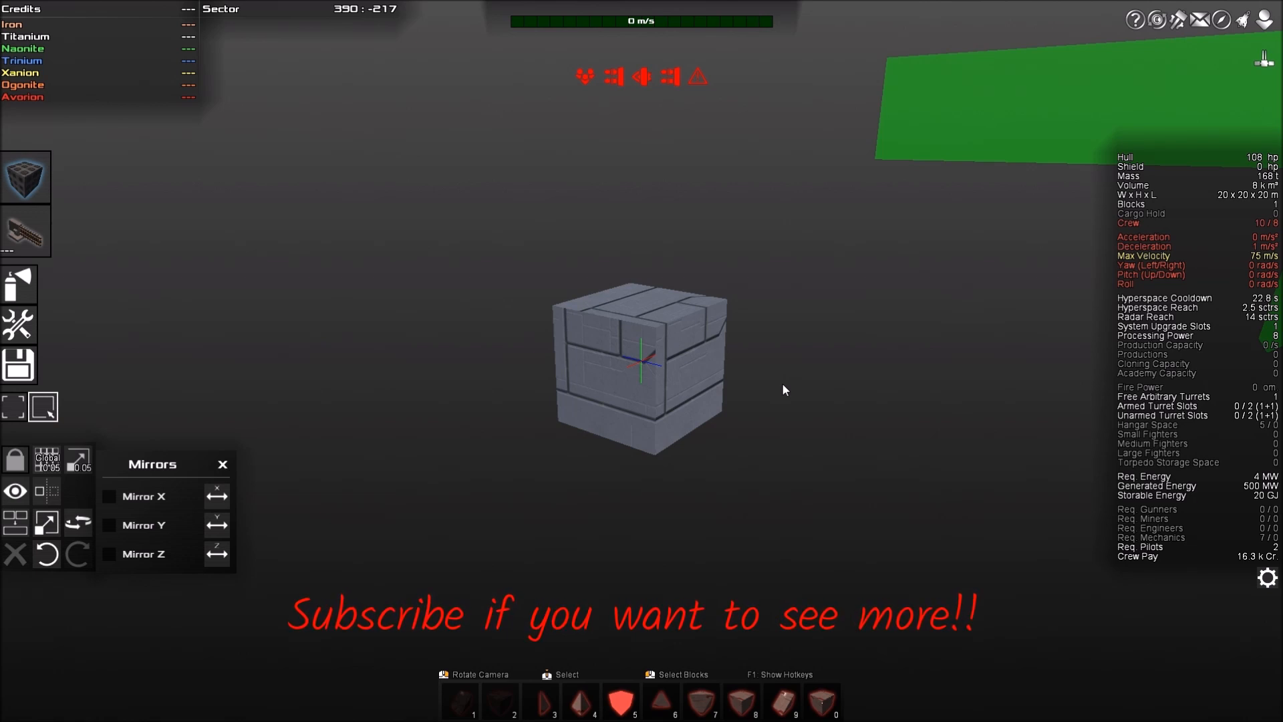
mouse_move(758, 379)
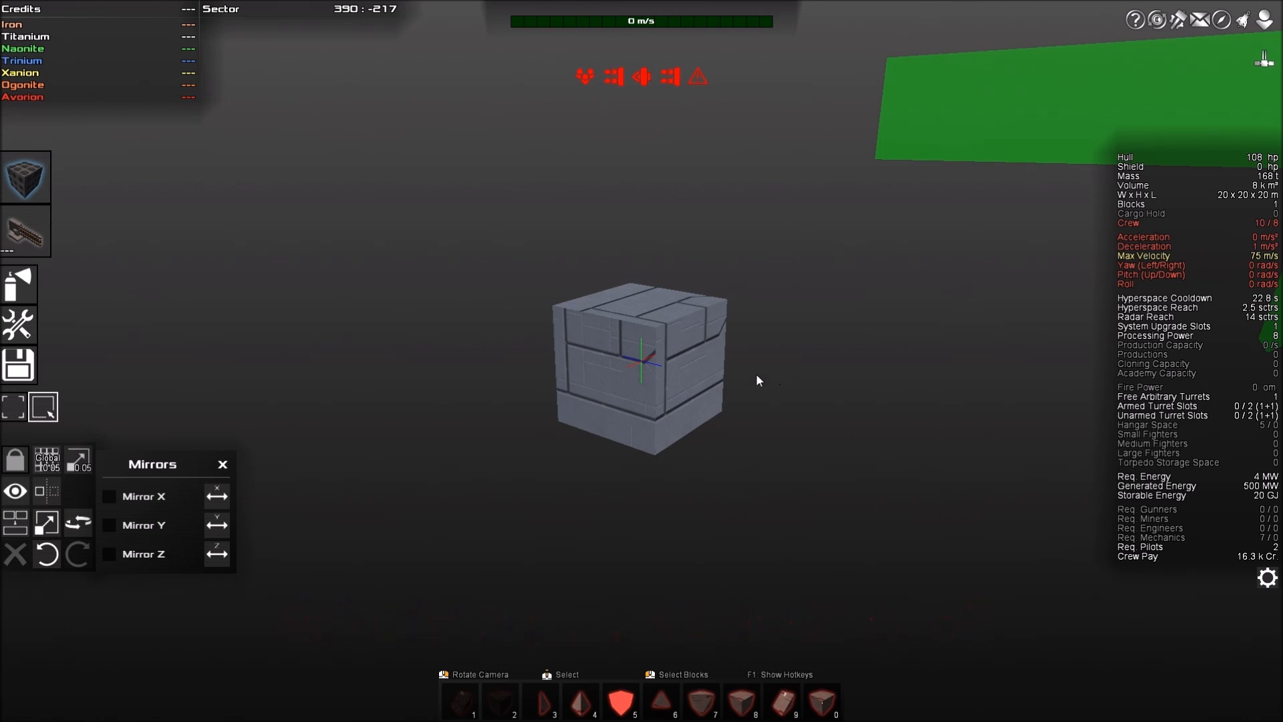
mouse_move(138, 194)
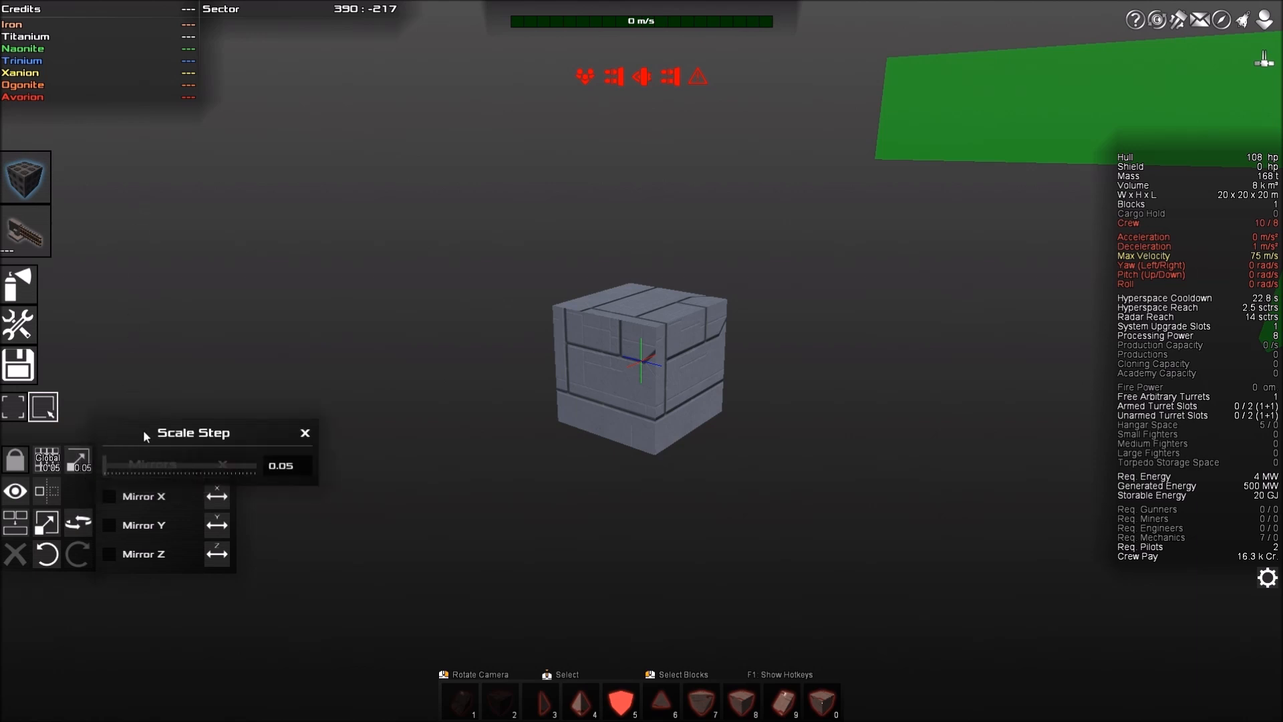
Step: Dismiss the scale step setting and open the block library to pick Trinium Assembly at 2×2×2
click(46, 459)
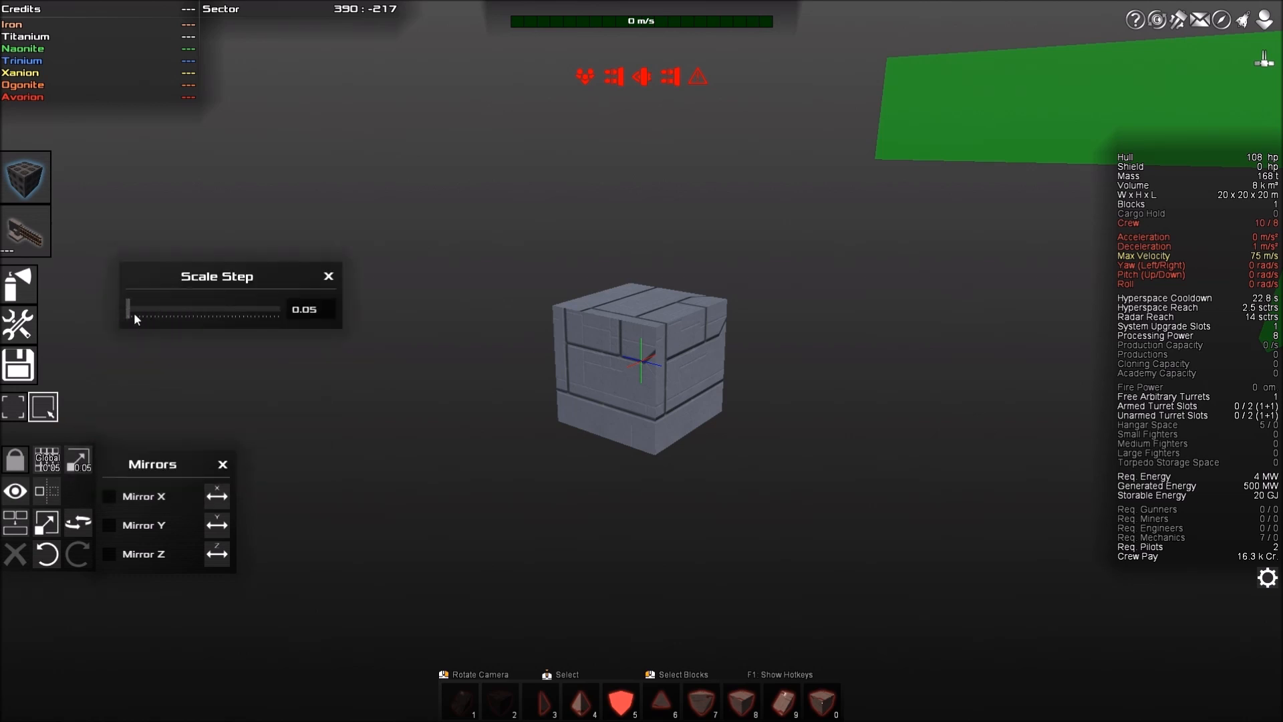
click(328, 276)
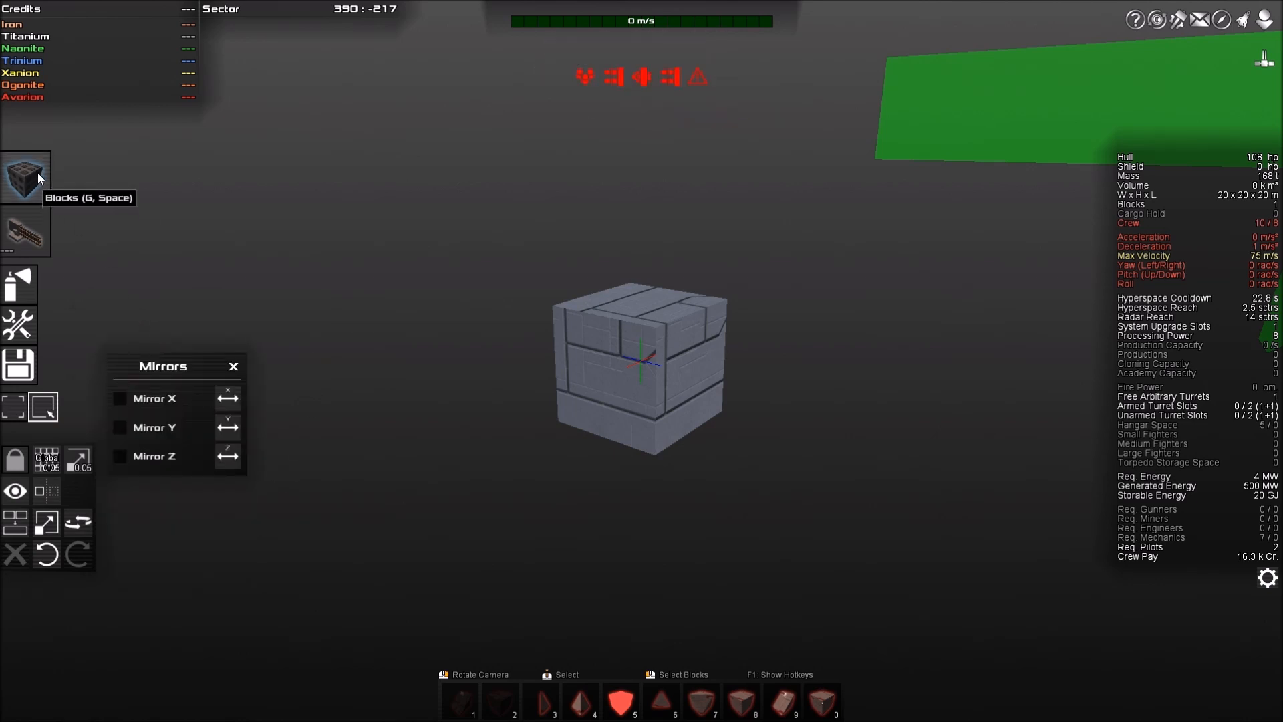
click(25, 178)
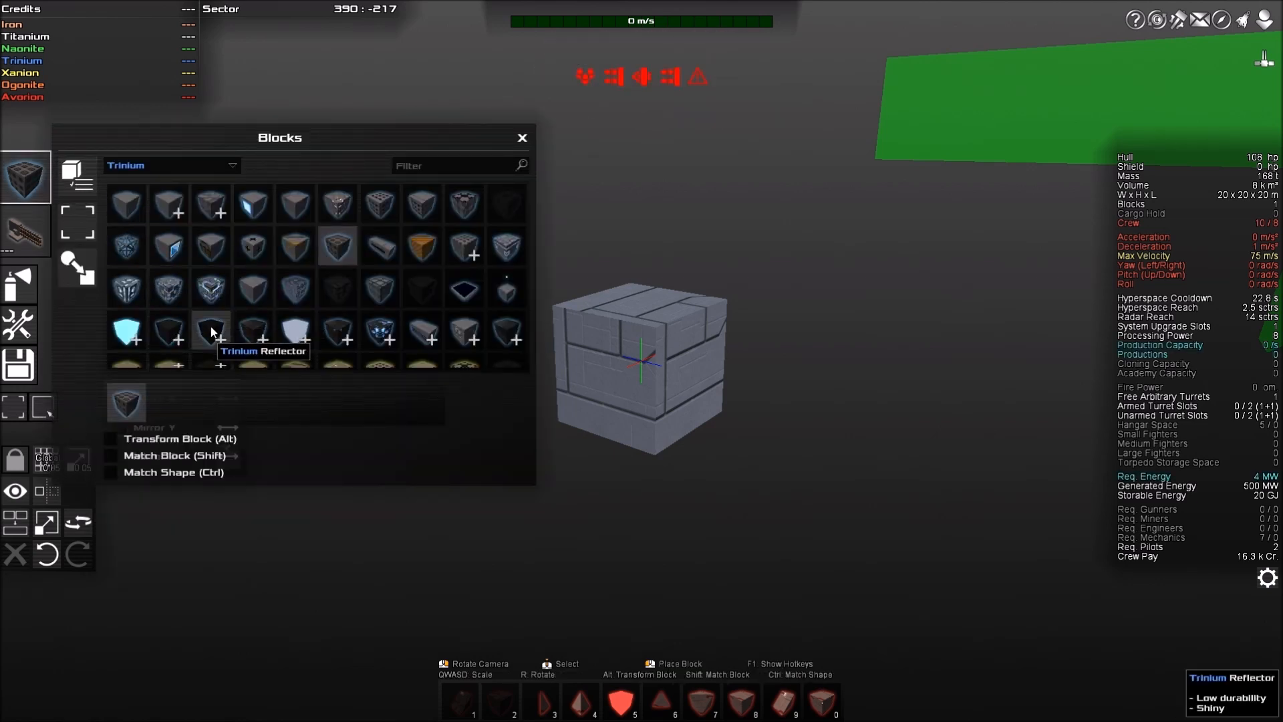
mouse_move(127, 405)
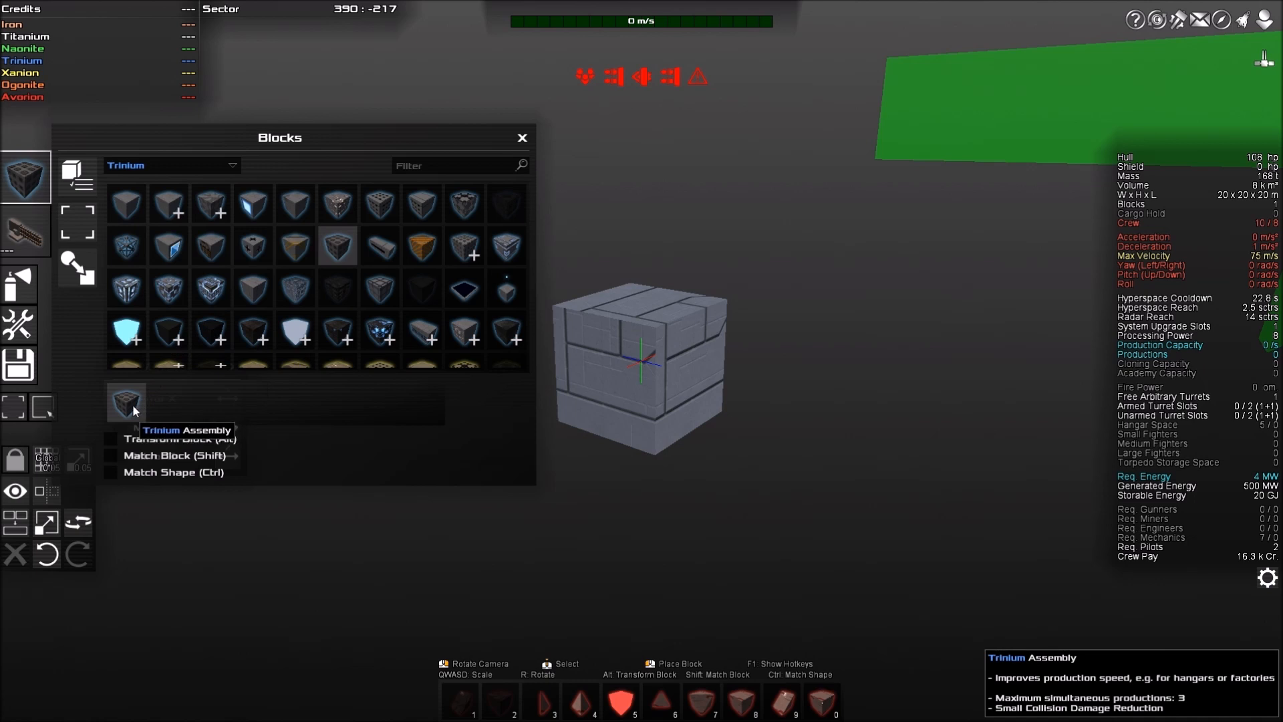
mouse_move(426, 143)
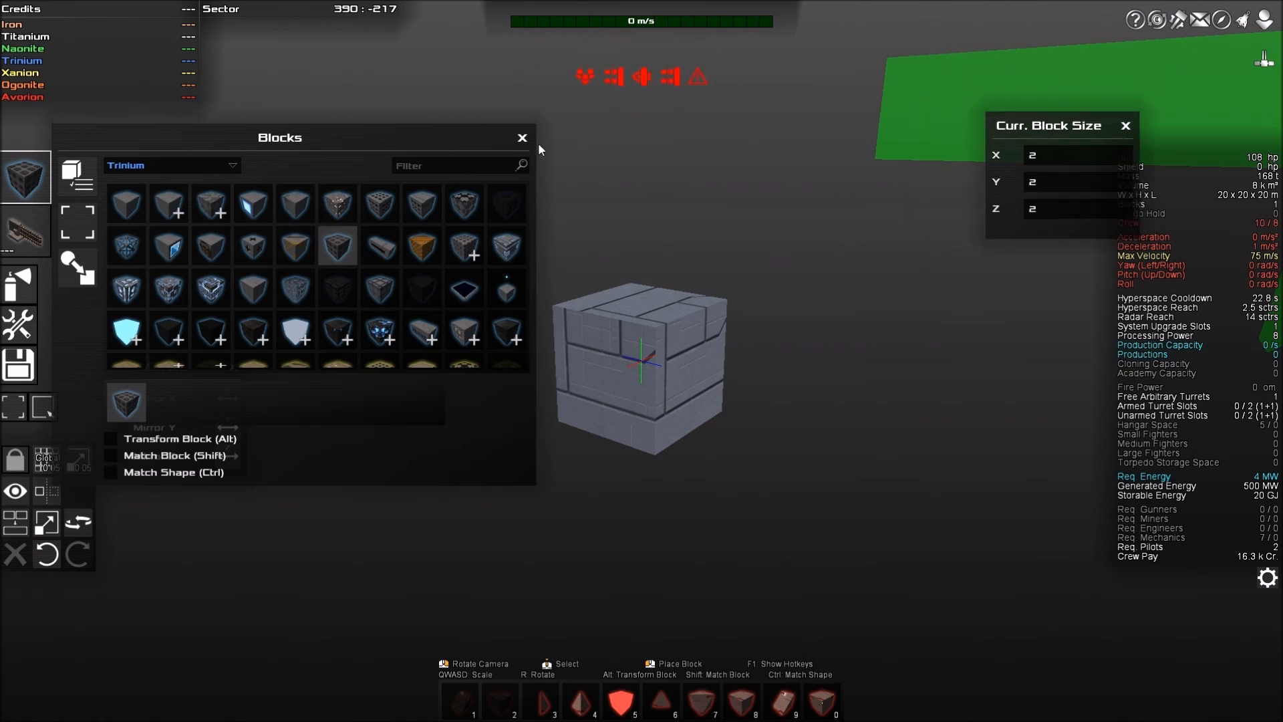
Step: Place 2×2×2 Trinium Assembly blocks side by side into a small cube, then reopen and close Blocks
click(522, 136)
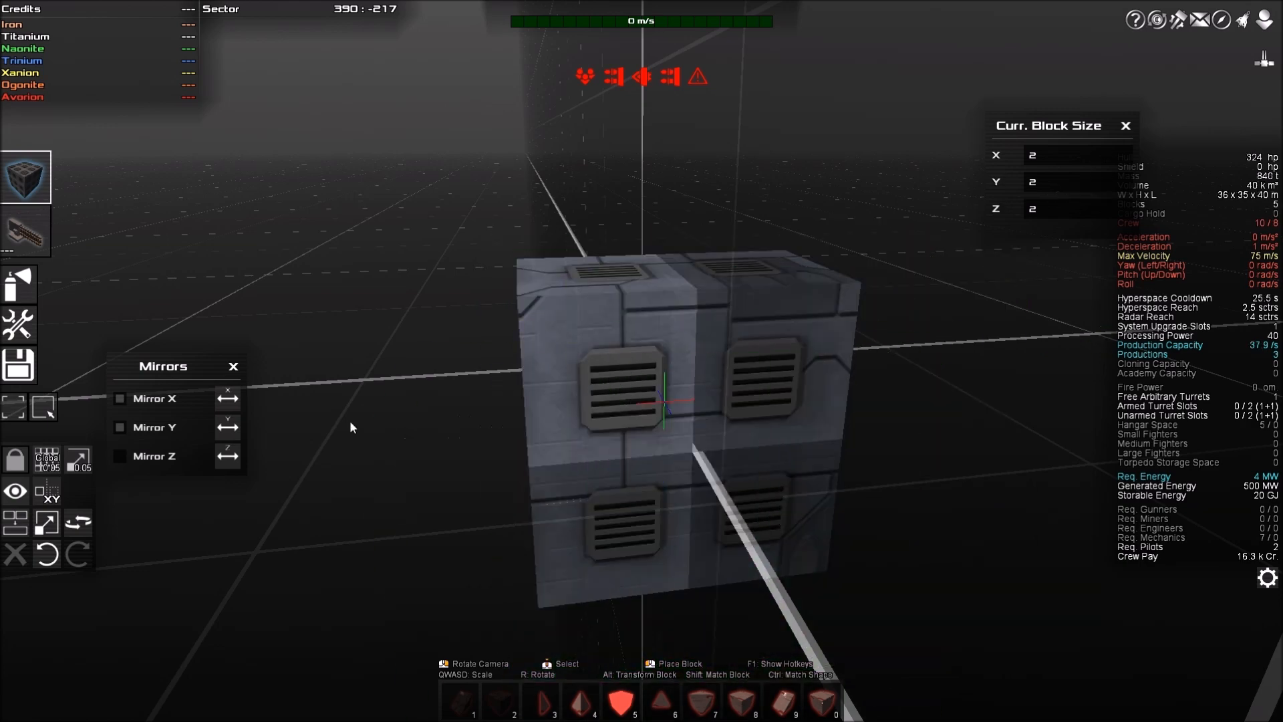
click(43, 407)
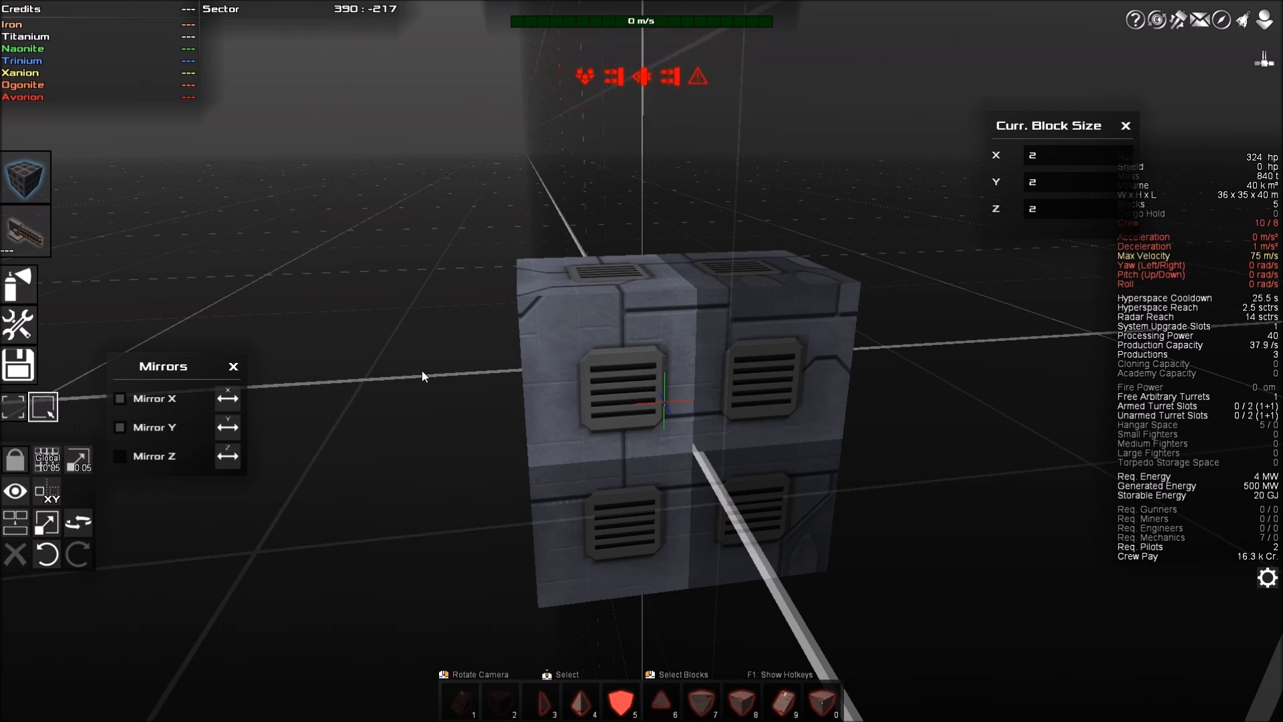
mouse_move(661, 389)
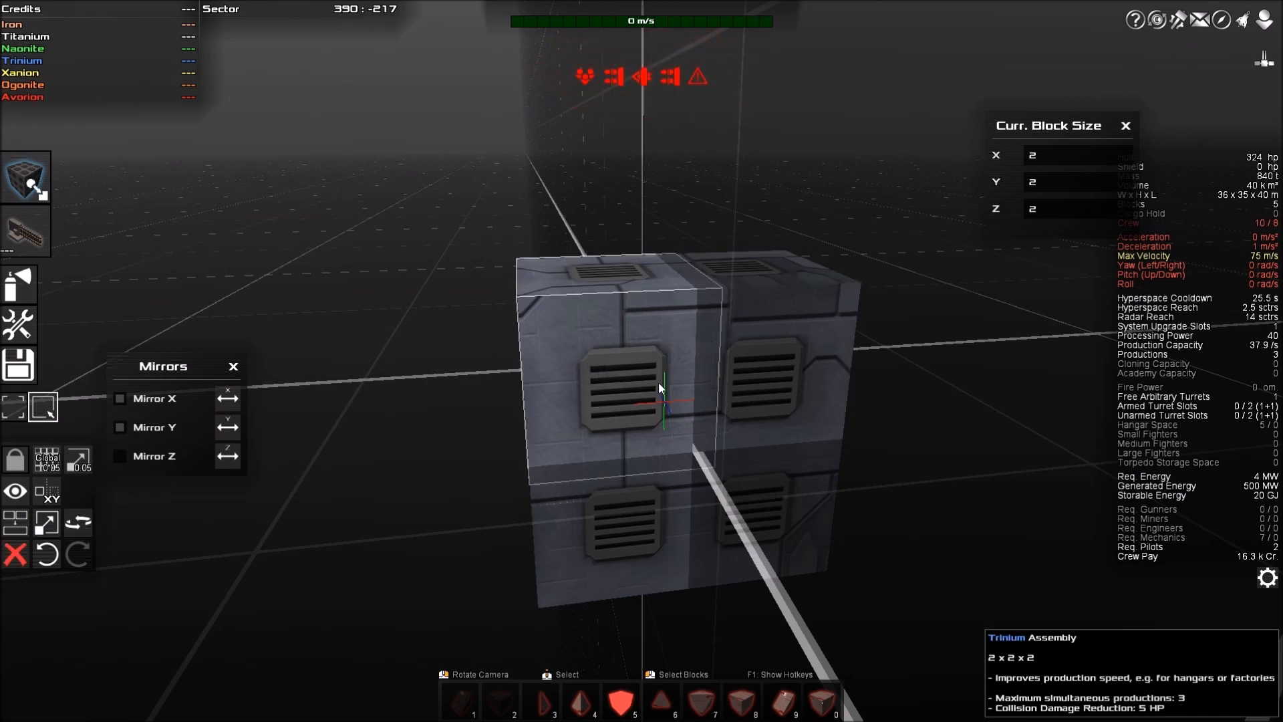
mouse_move(655, 364)
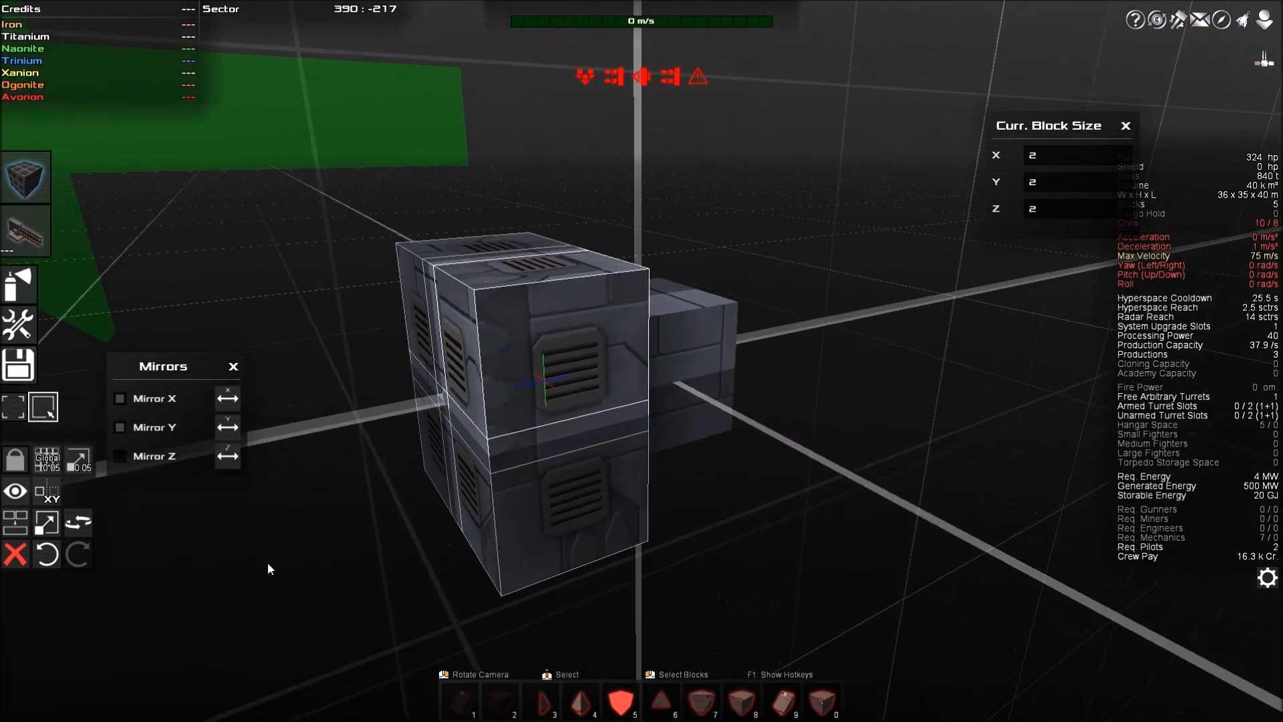
mouse_move(168, 470)
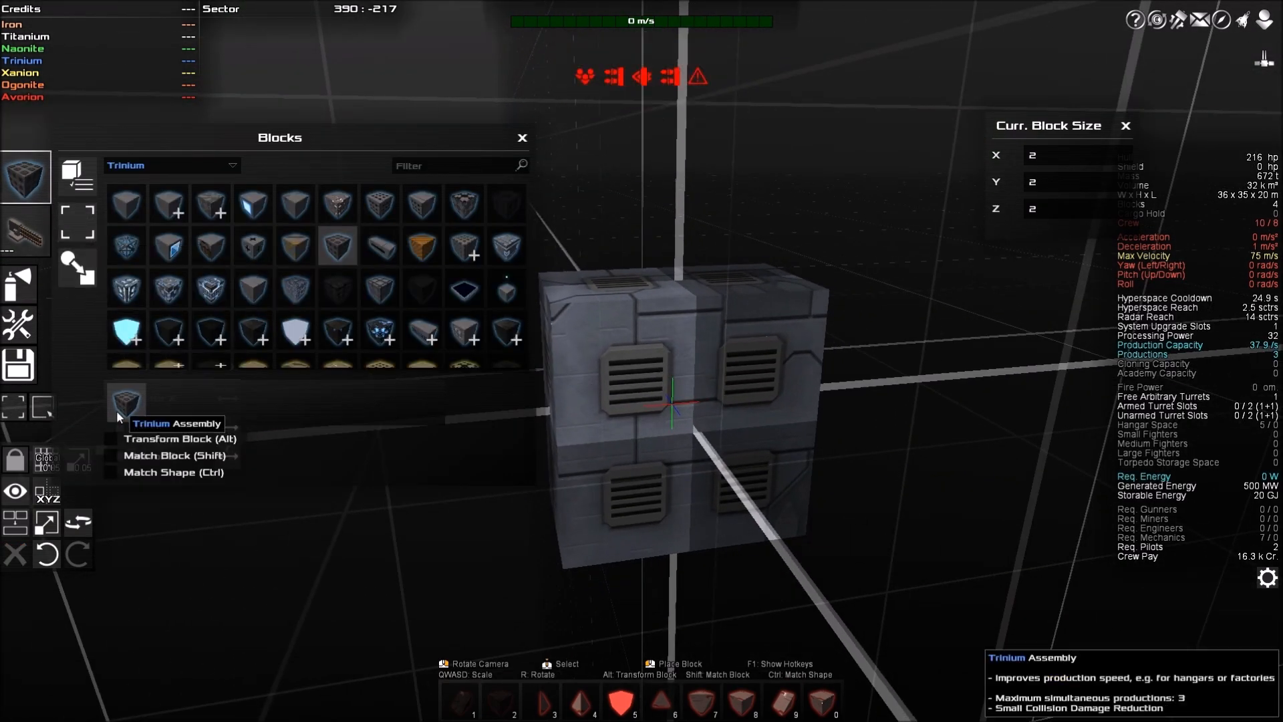
click(522, 137)
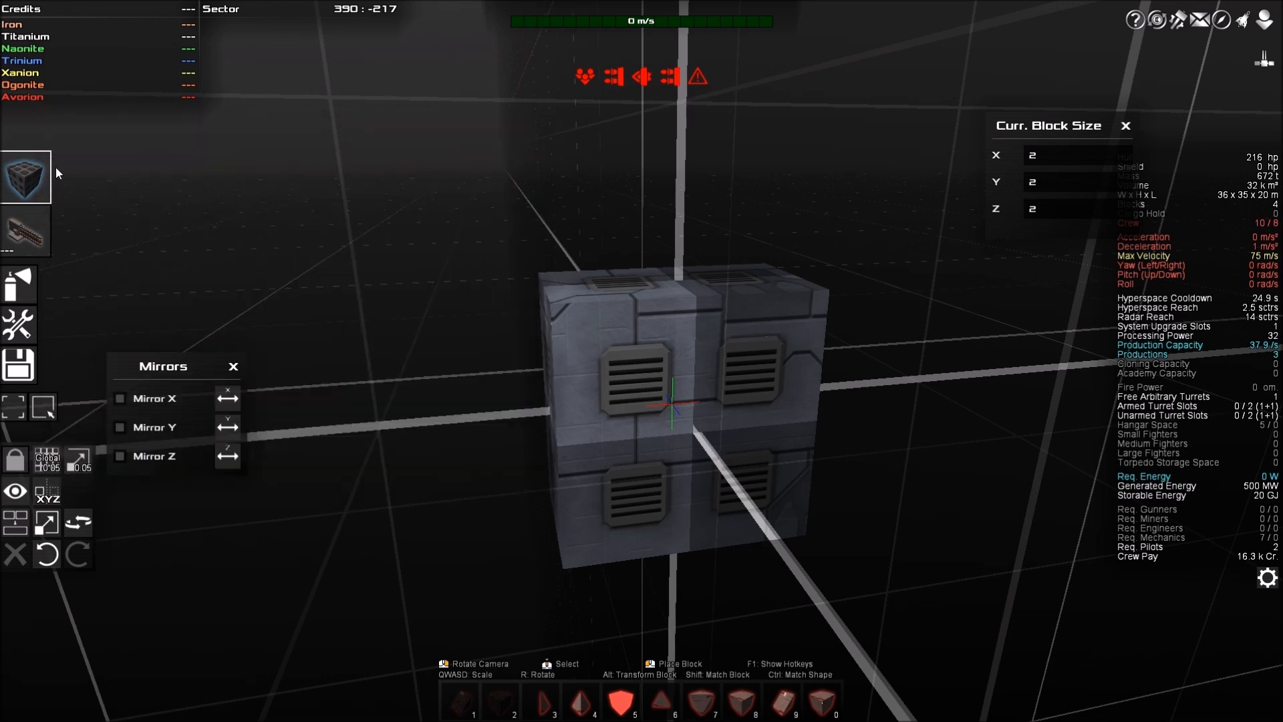
click(26, 178)
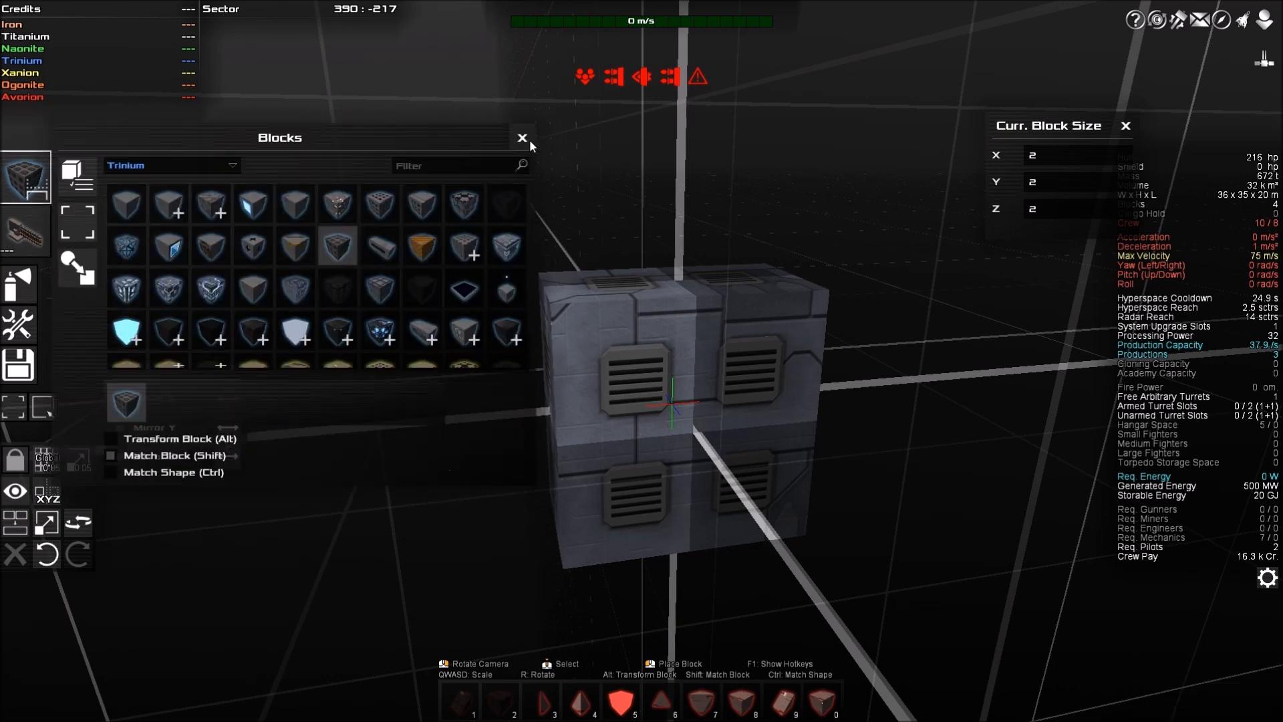
click(522, 138)
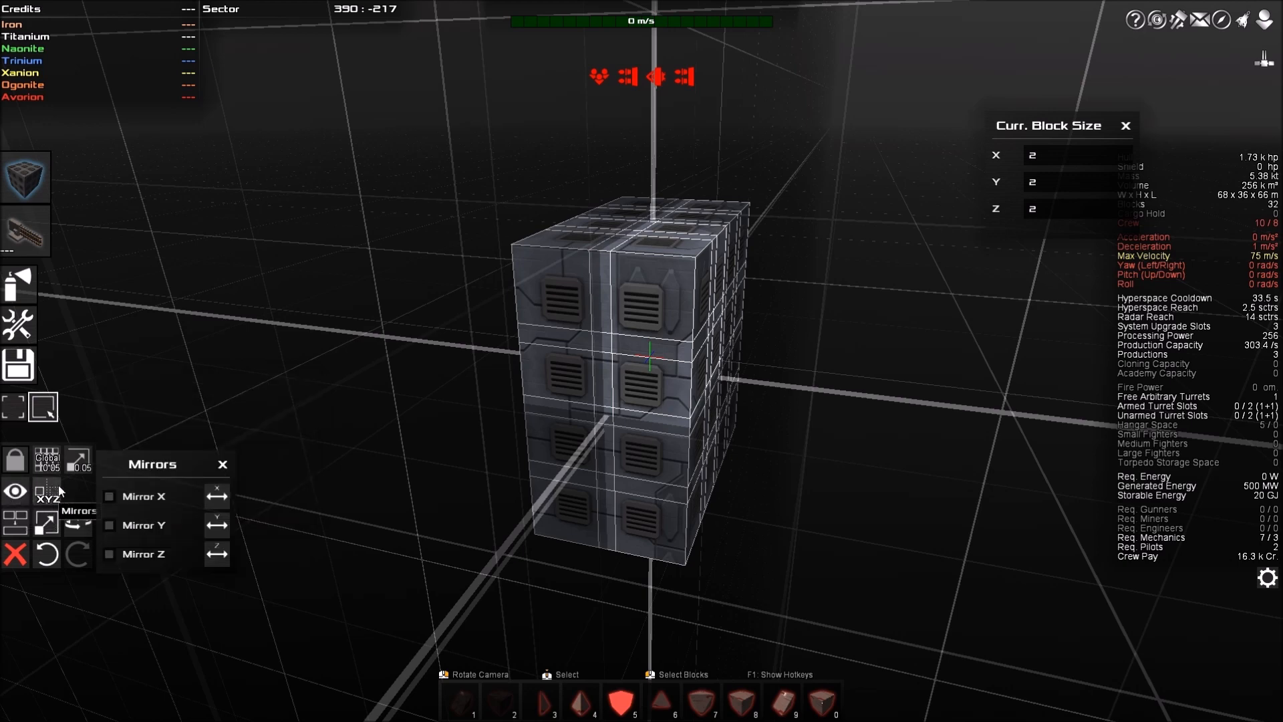
mouse_move(143, 554)
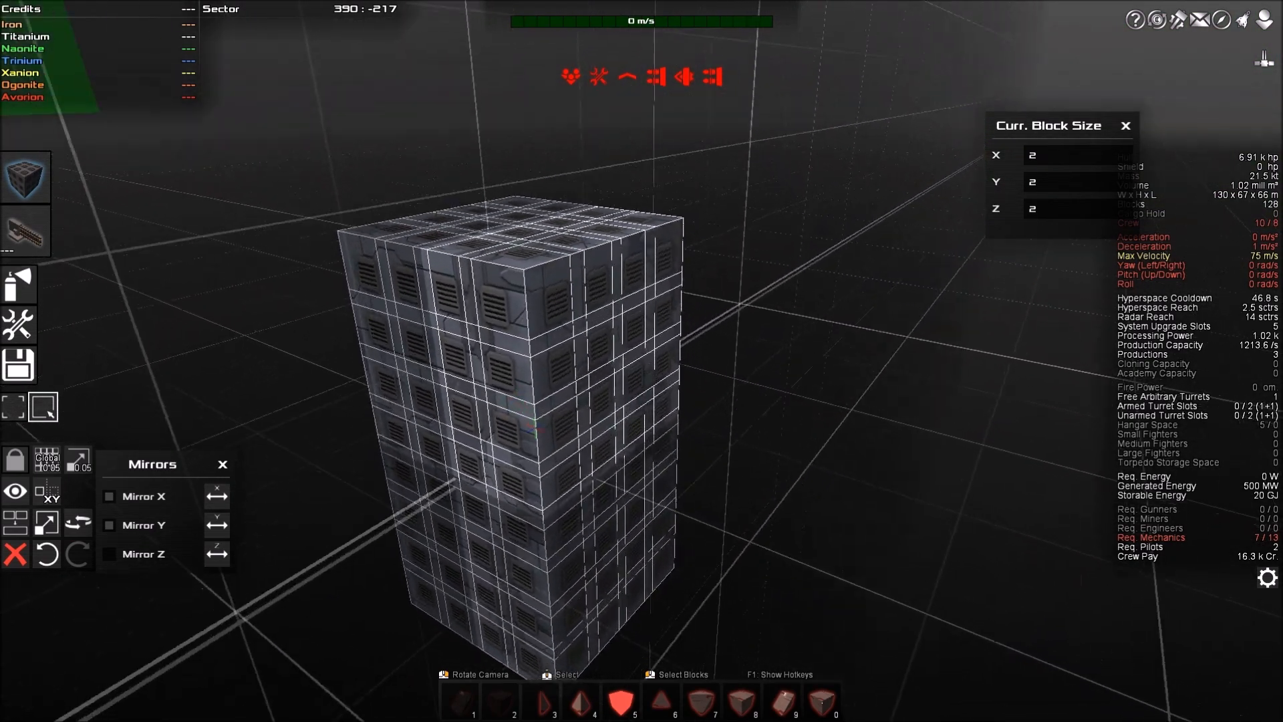
Step: Open saved ship designs and preview a grey cube design after growing the tower to 128 blocks
click(18, 365)
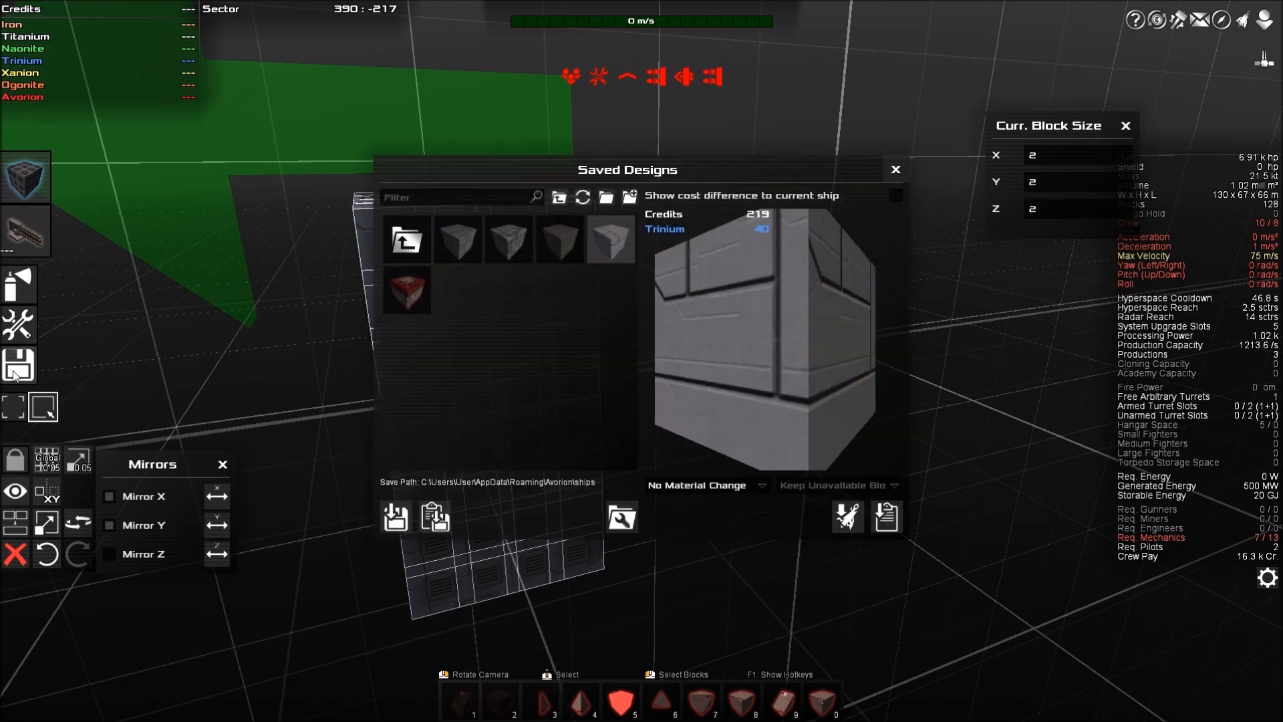
Step: Apply the red-and-white cube design, close Saved Designs, then reopen the design list
click(407, 292)
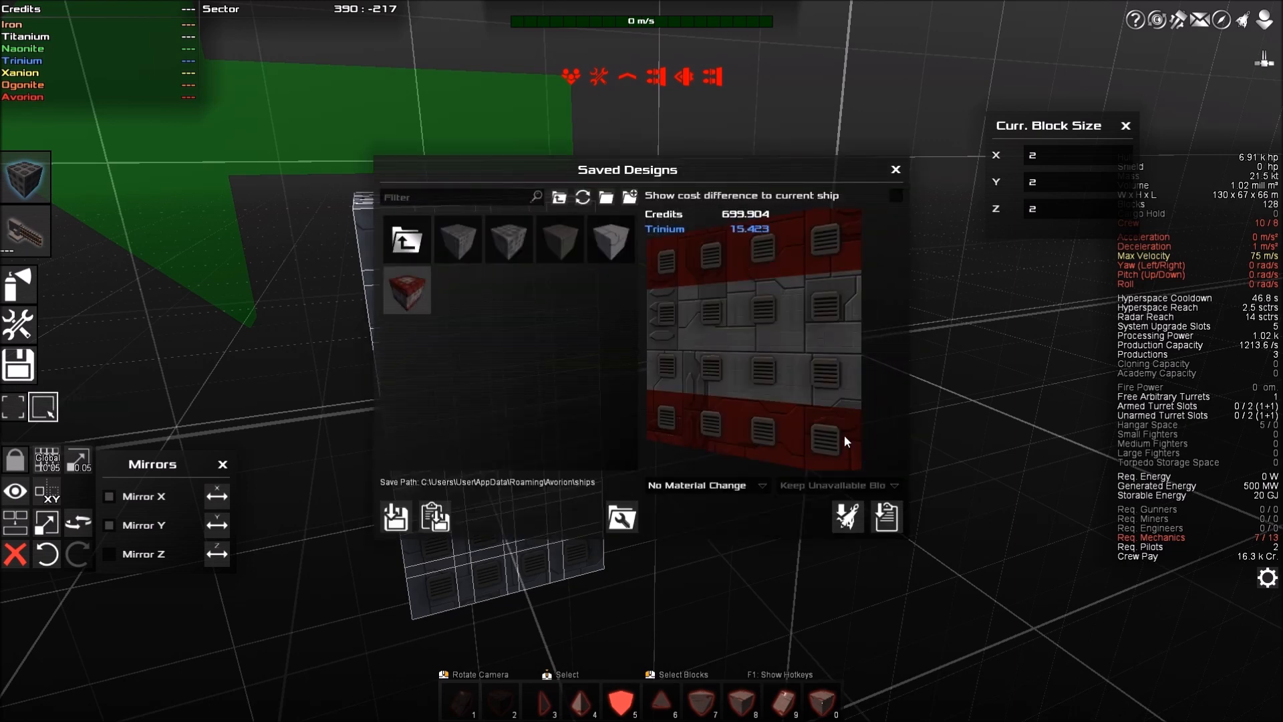
mouse_move(849, 515)
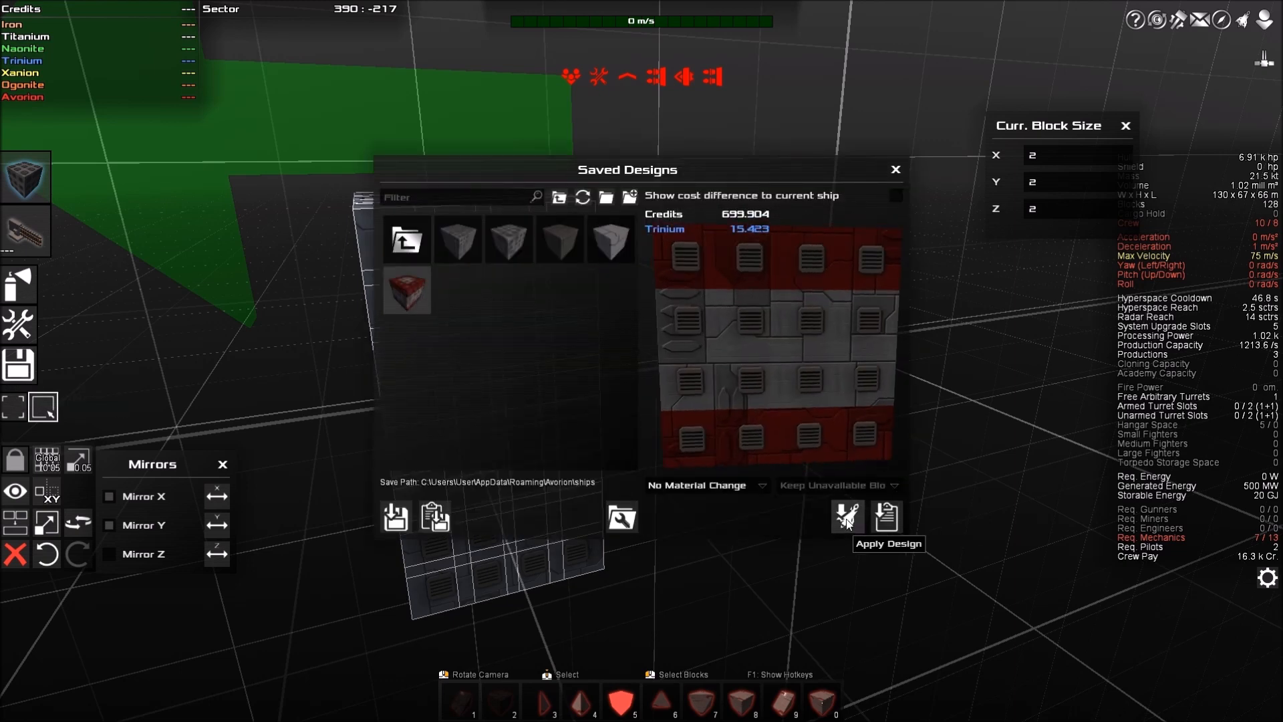
click(848, 518)
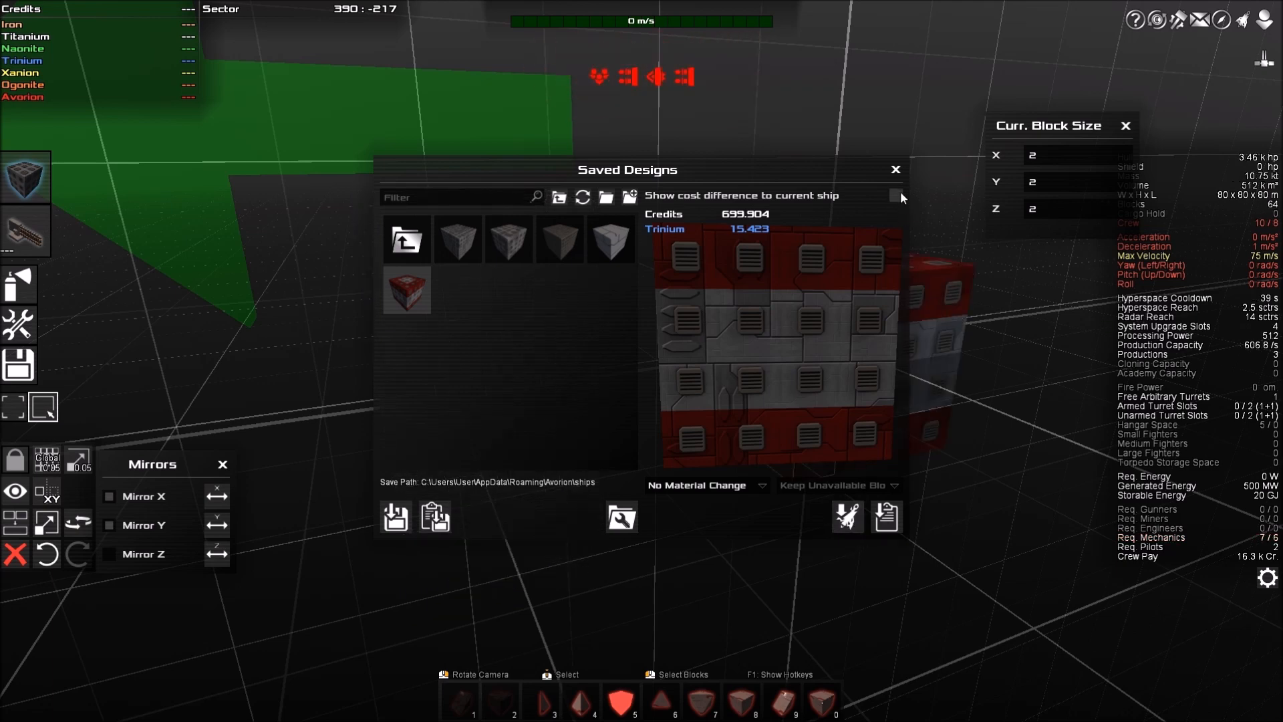
click(896, 169)
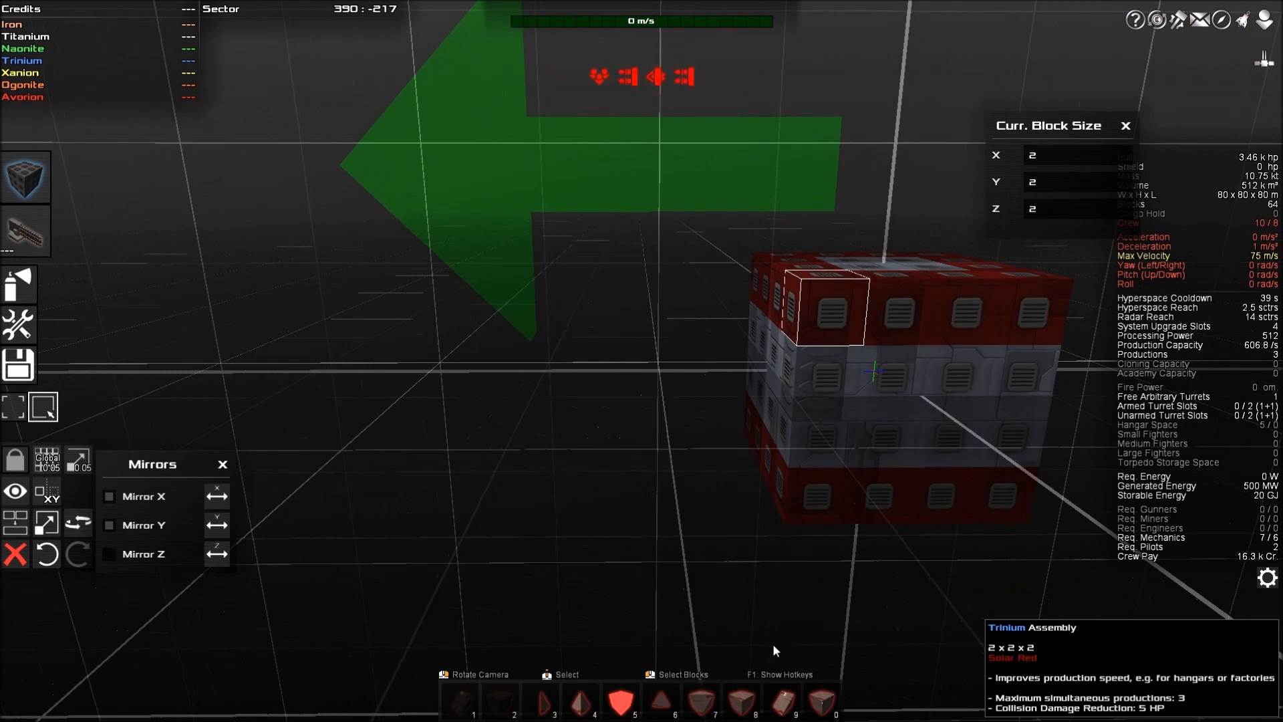
click(18, 364)
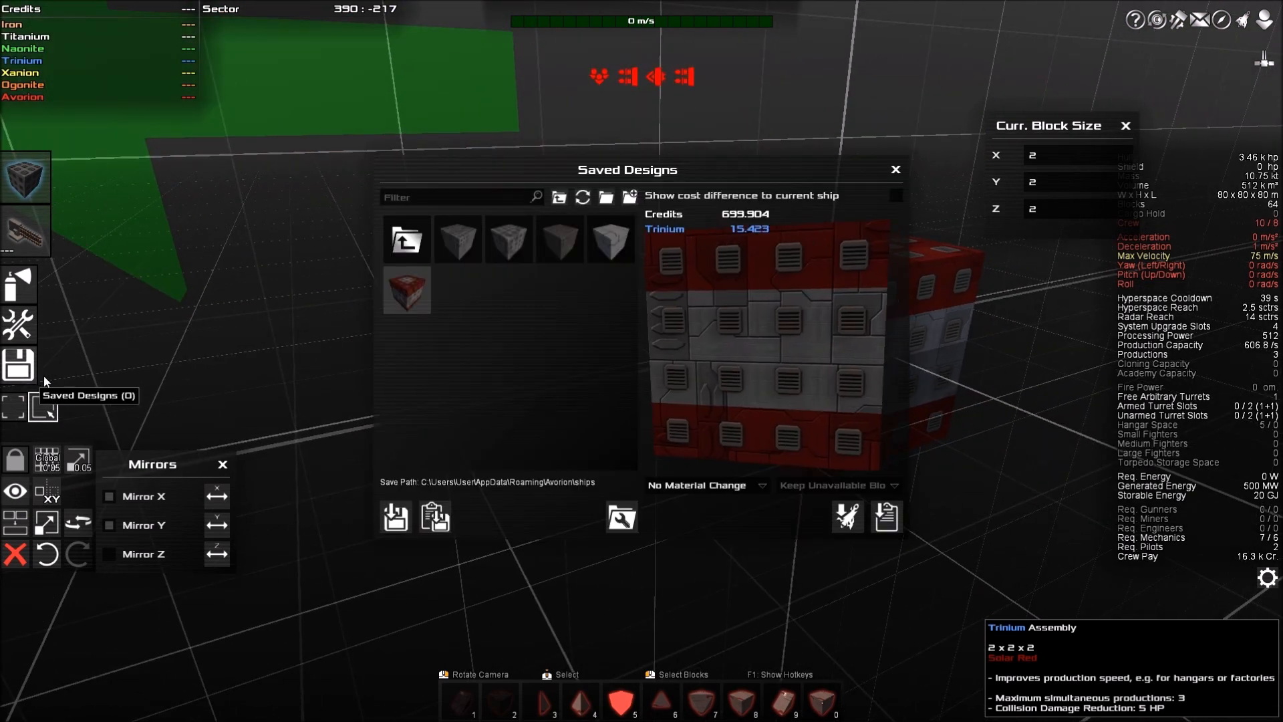
mouse_move(509, 239)
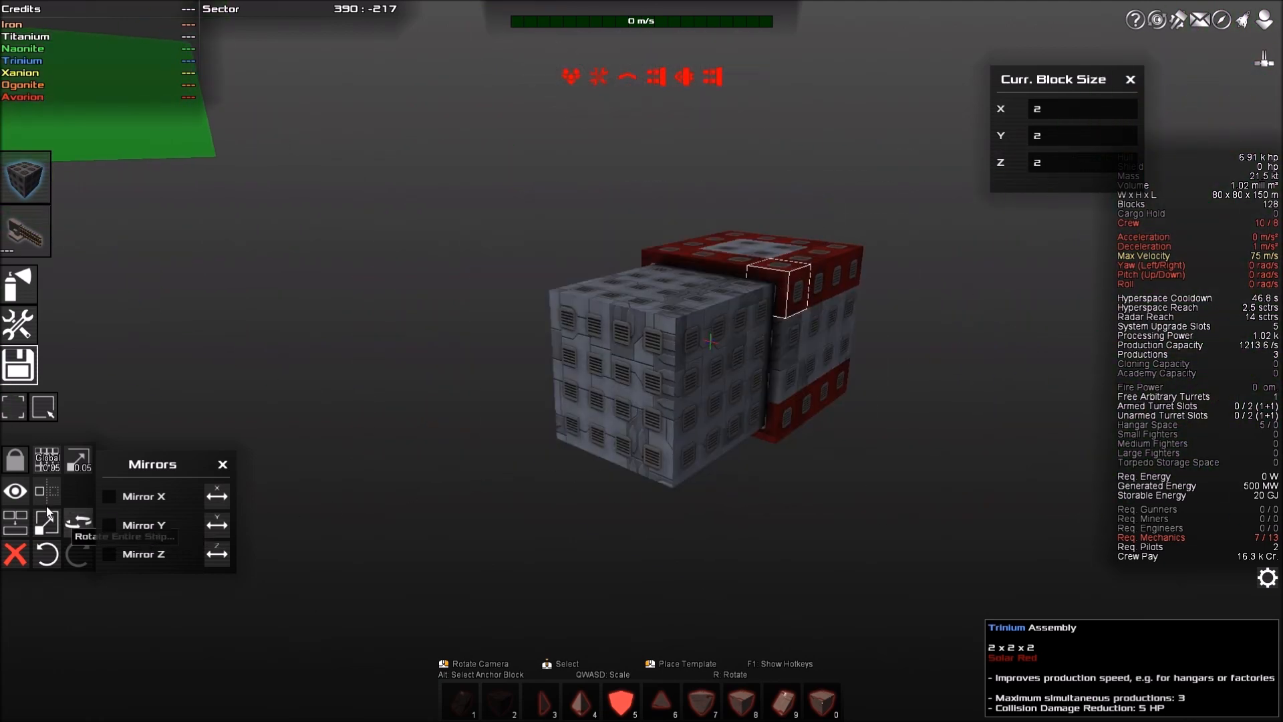
Step: Place the grey cube design as a template beside the red-and-white cube, totalling 128 blocks
click(16, 491)
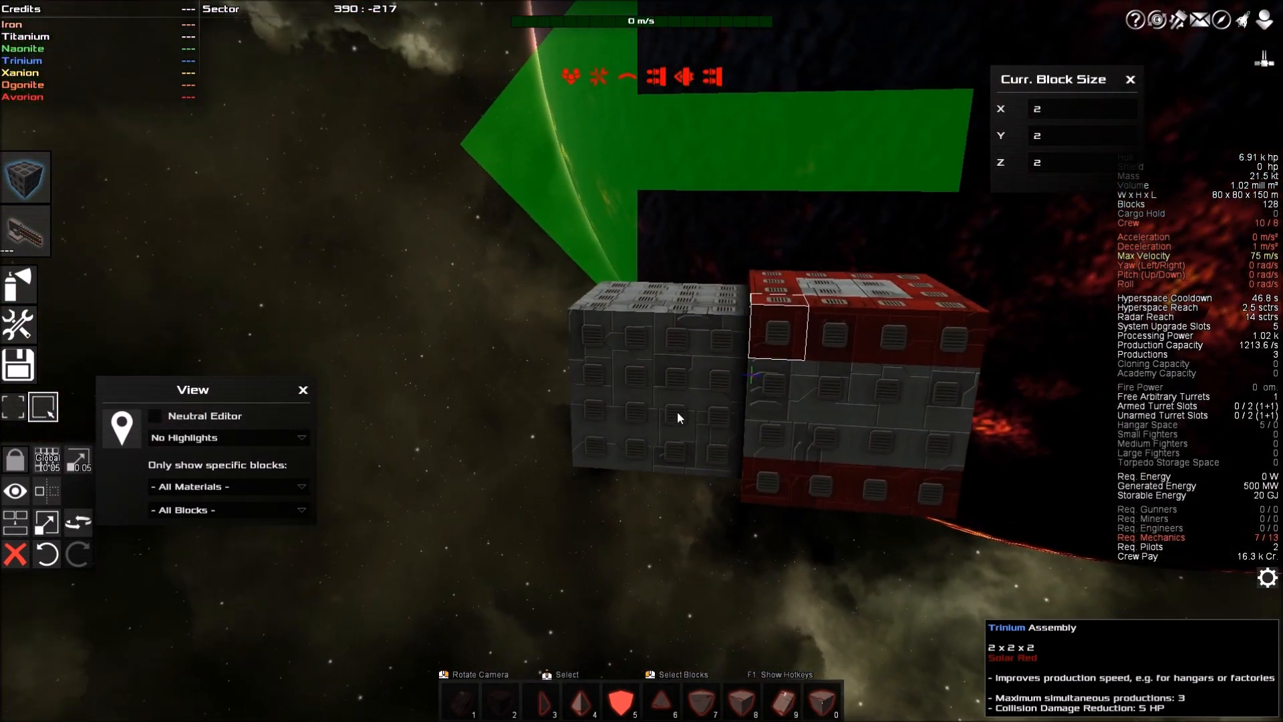
Step: Confirm the template placement and board the carrier ship
click(302, 390)
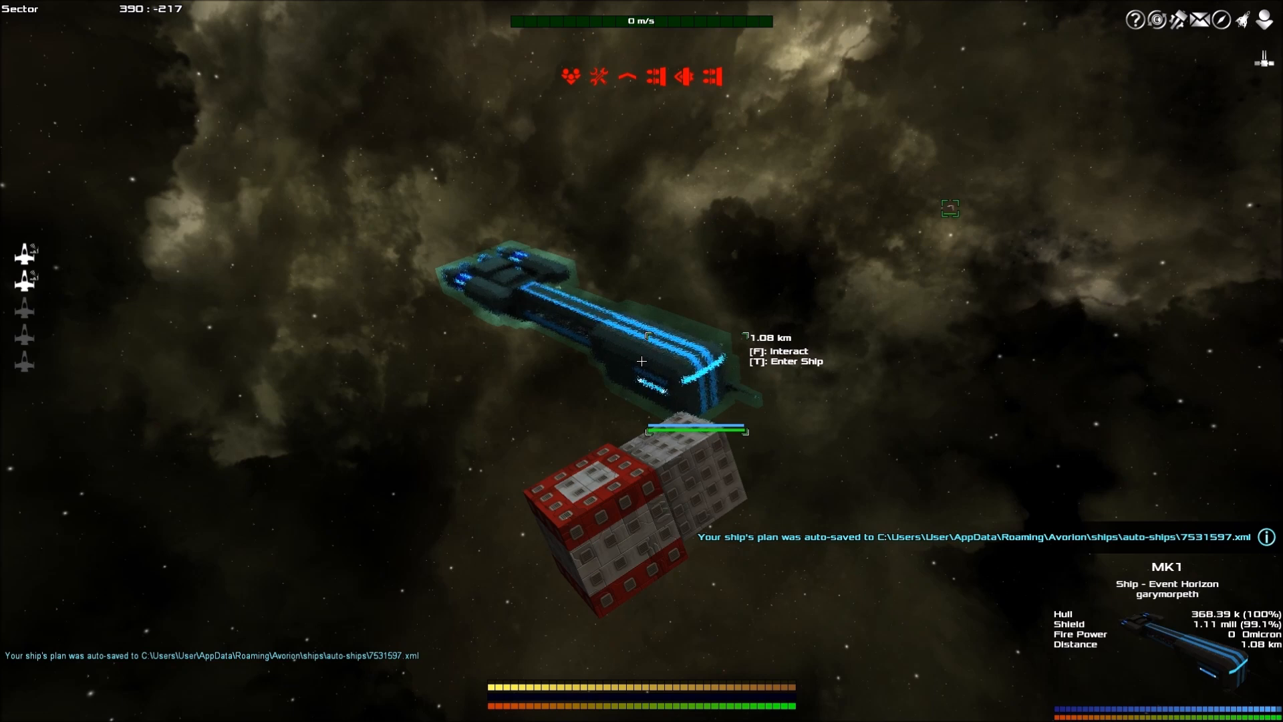
key(t)
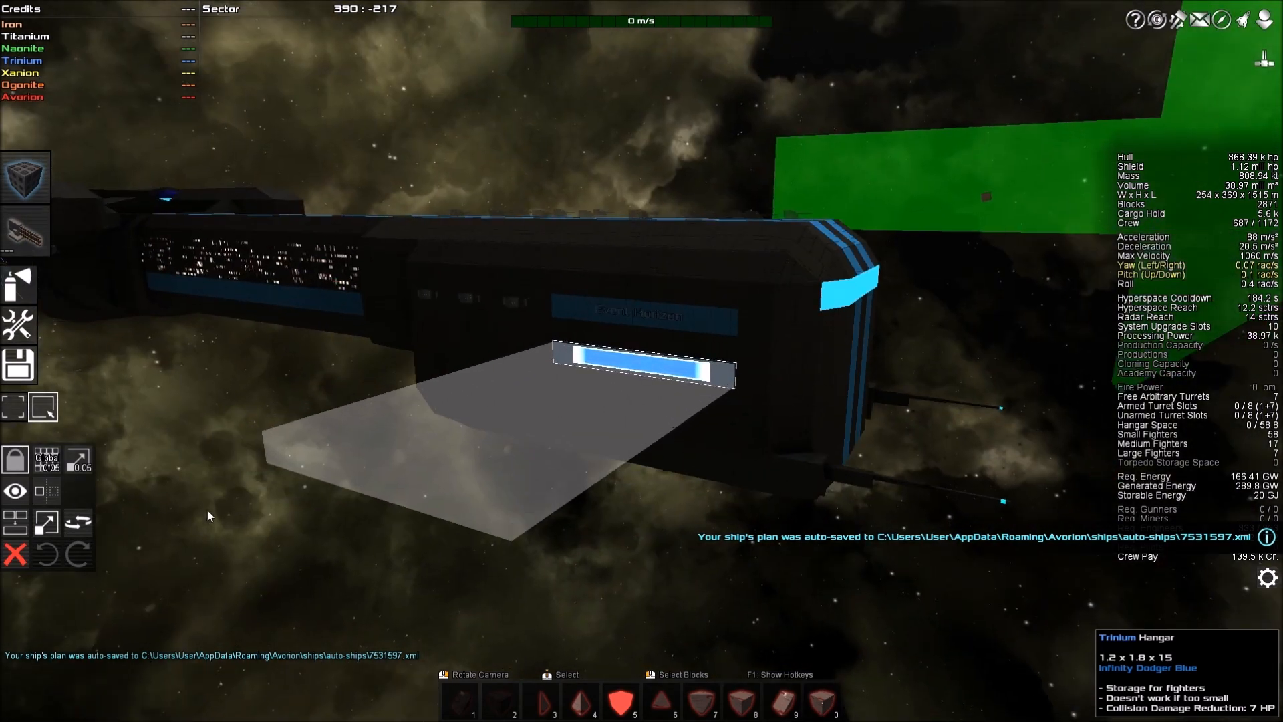
mouse_move(15, 491)
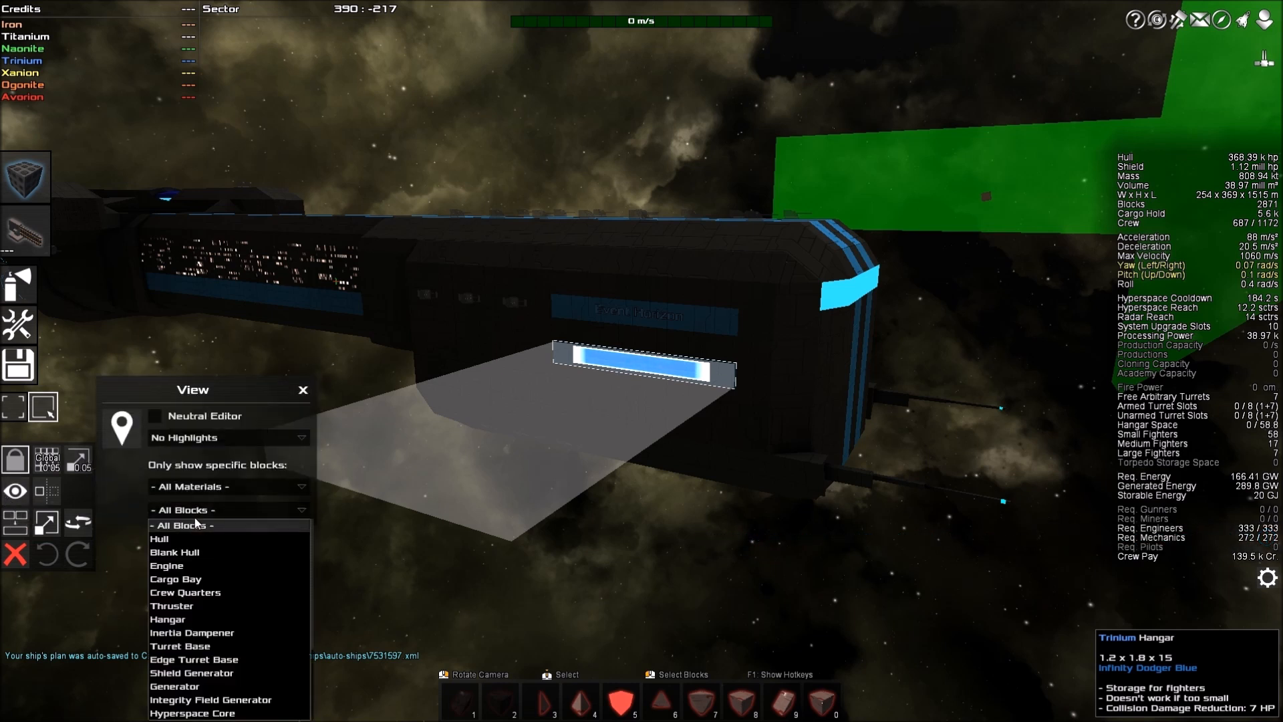
mouse_move(194, 659)
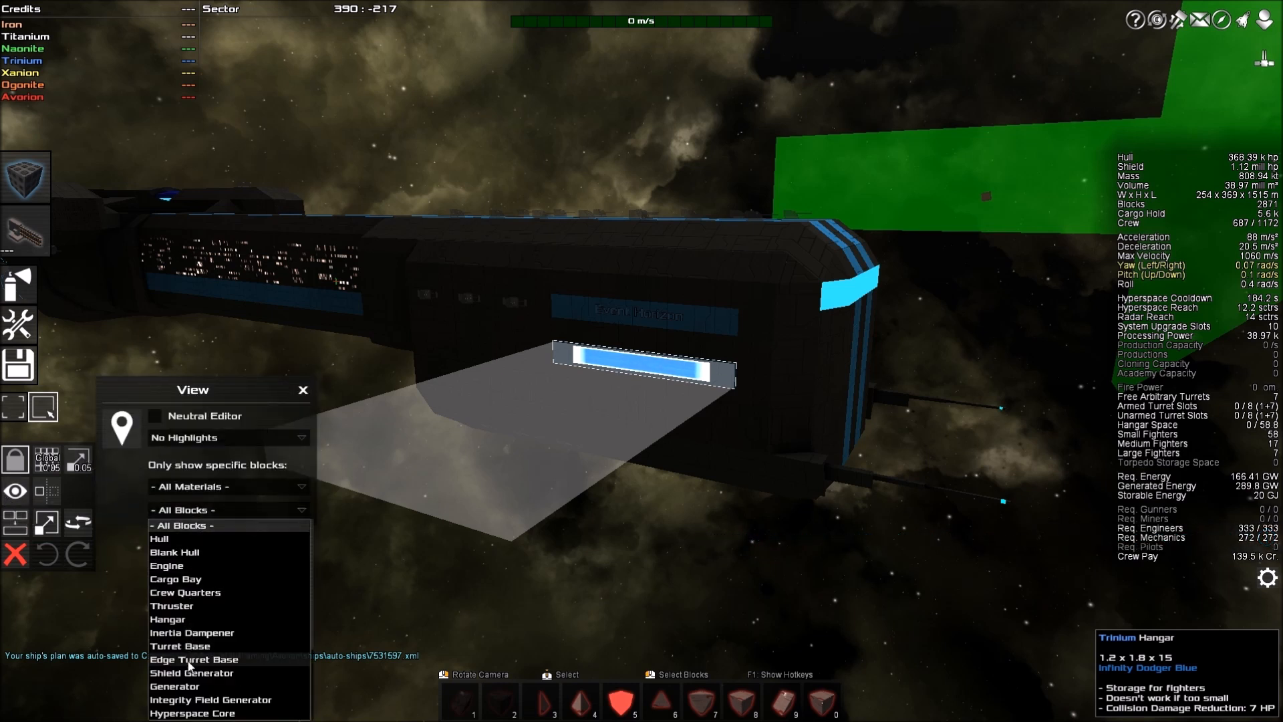
mouse_move(192, 633)
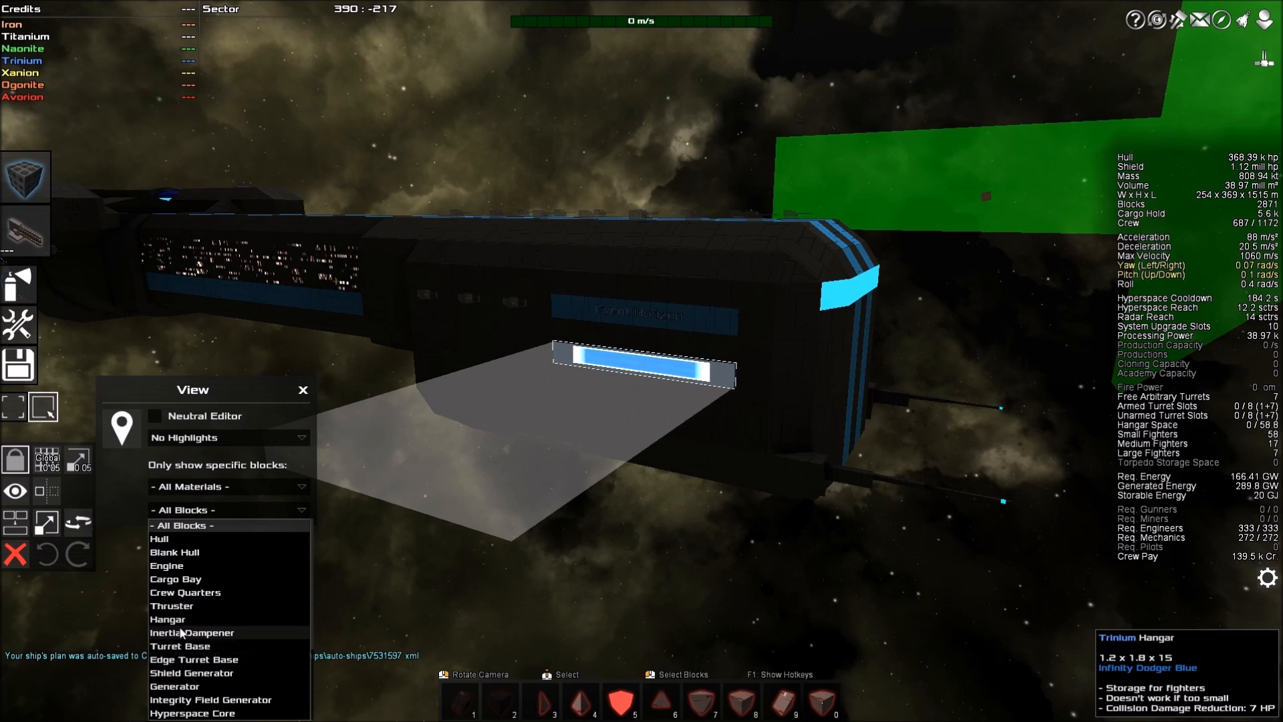
Step: Filter the carrier view to Hangar blocks only, then close the view filter settings
click(167, 619)
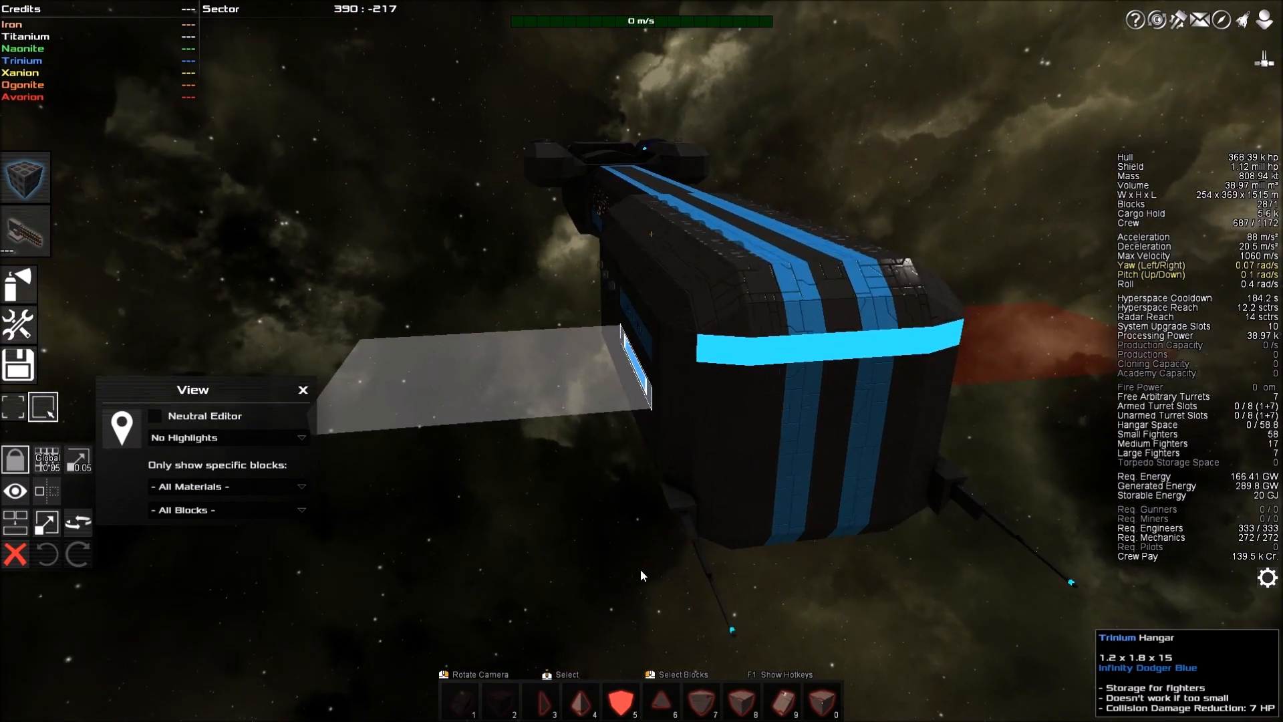
click(227, 510)
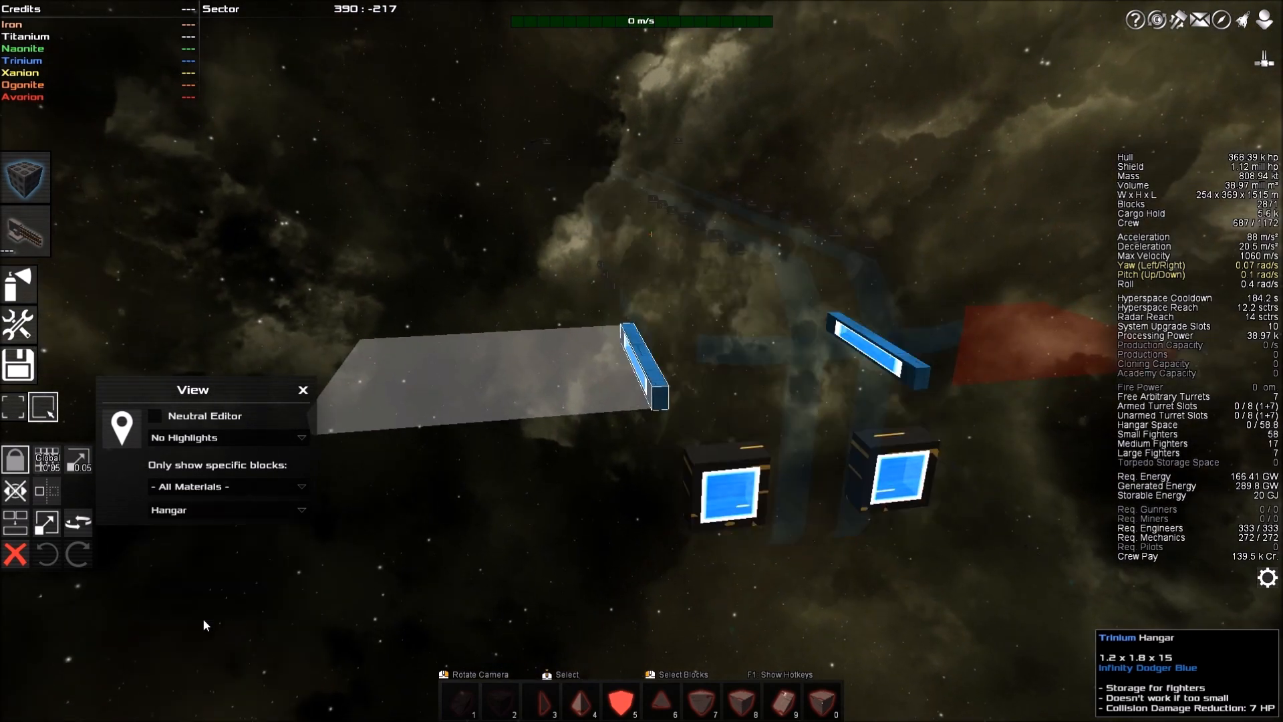
mouse_move(302, 390)
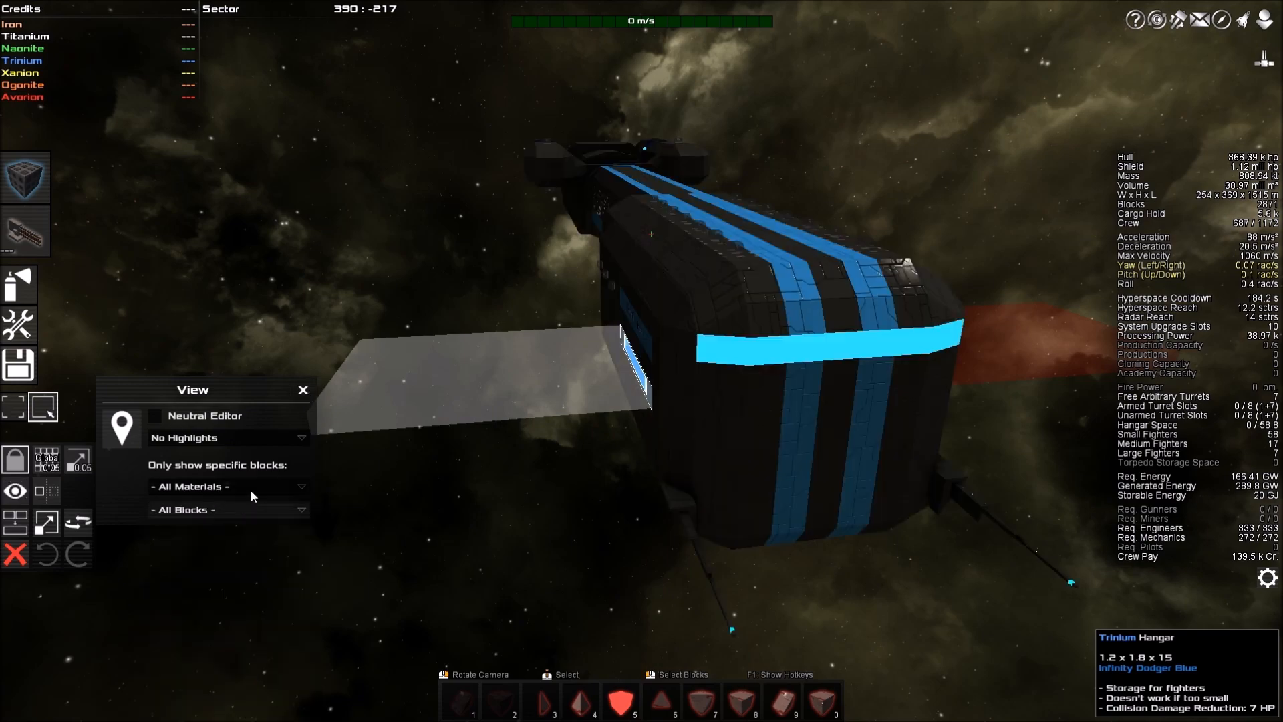
click(303, 390)
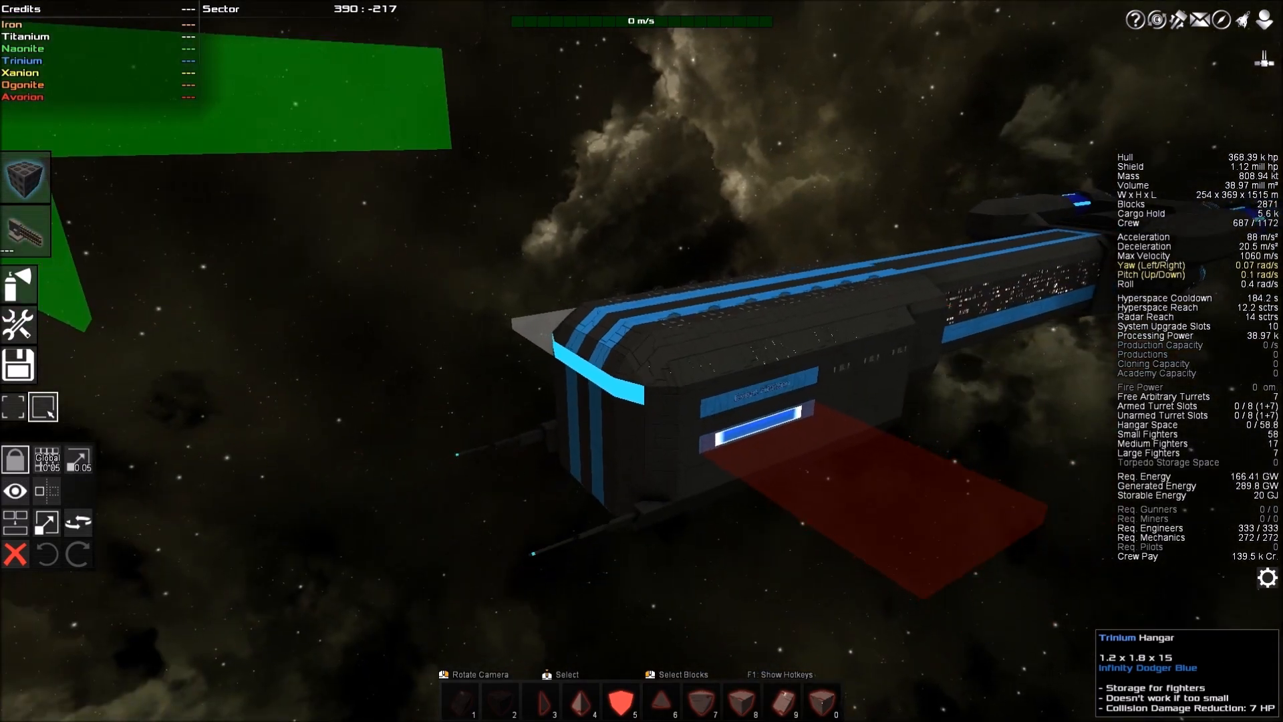